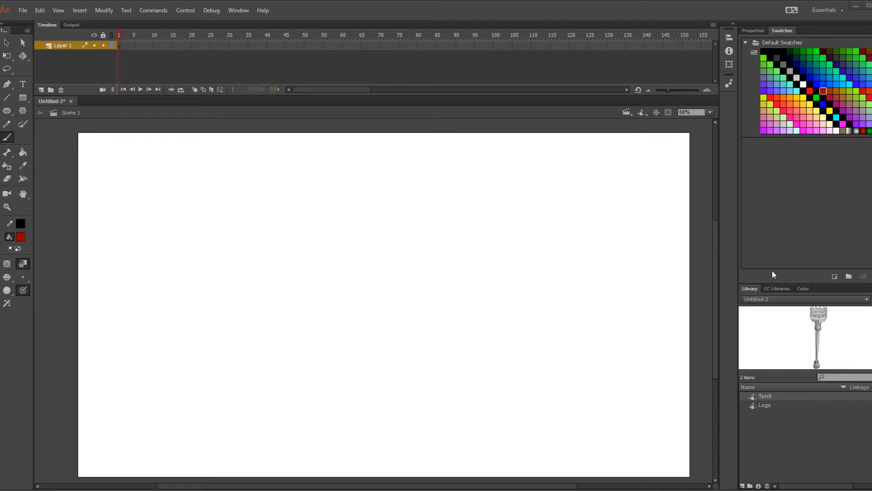
{"action": "mouse_move", "coordinate": [214, 228]}
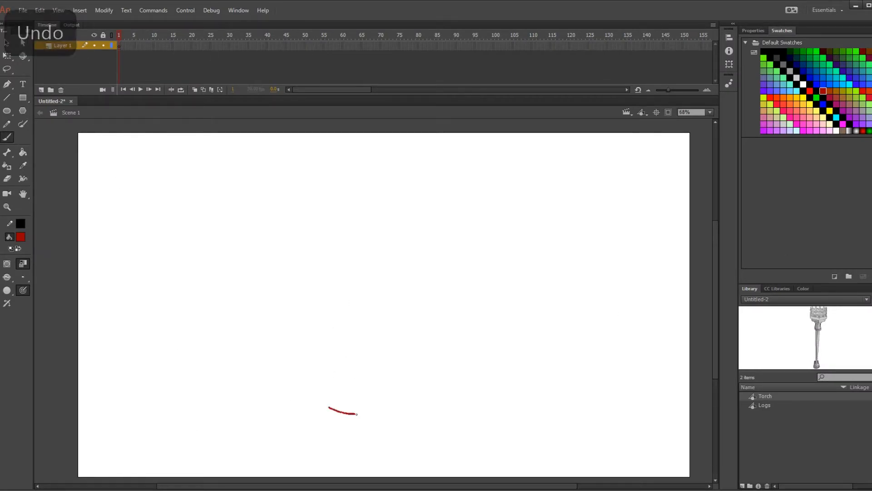
Step: Brush a dark-red flame silhouette near the bottom centre of the stage
{"action": "left_click_drag", "start_coordinate": [334, 412], "coordinate": [398, 411]}
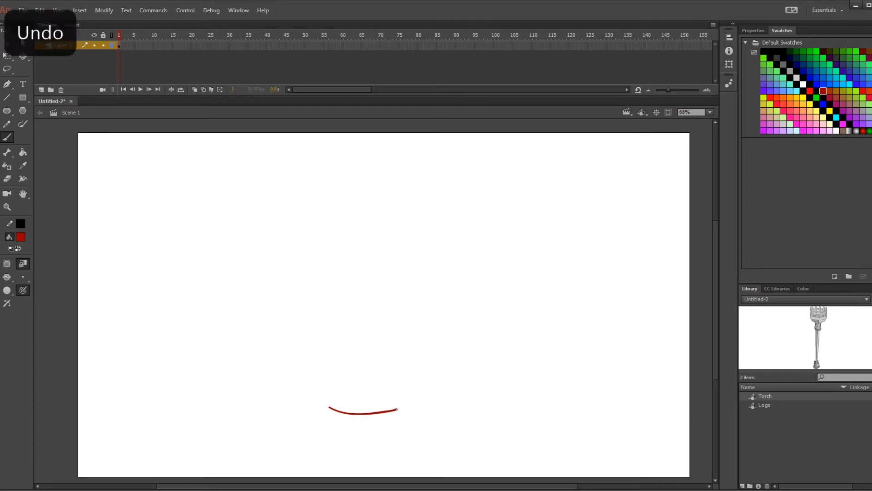
{"action": "left_click_drag", "start_coordinate": [397, 409], "coordinate": [413, 384]}
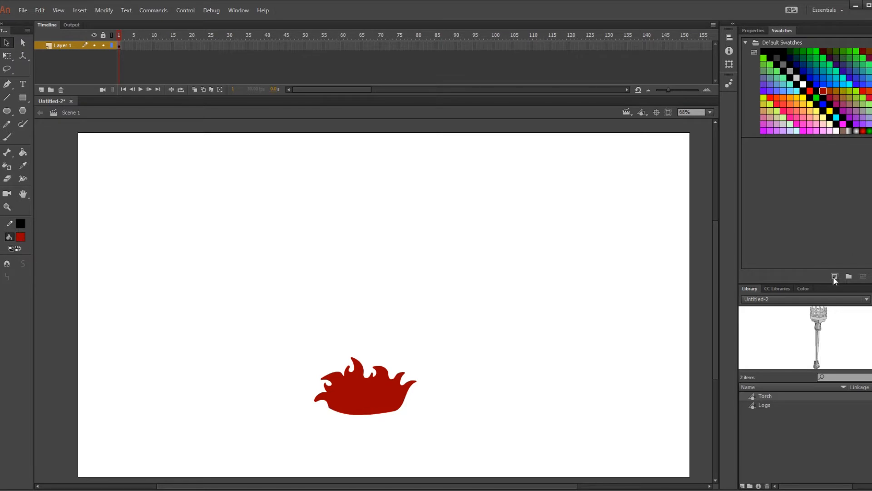
Step: Save the flame's red as a tagged swatch and start converting the flame to a movie clip
{"action": "left_click", "coordinate": [834, 277]}
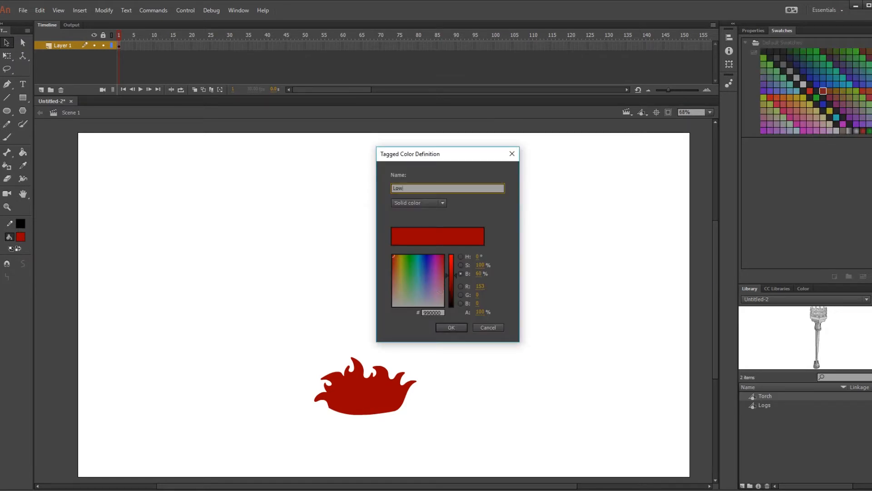
{"action": "left_click", "coordinate": [451, 327]}
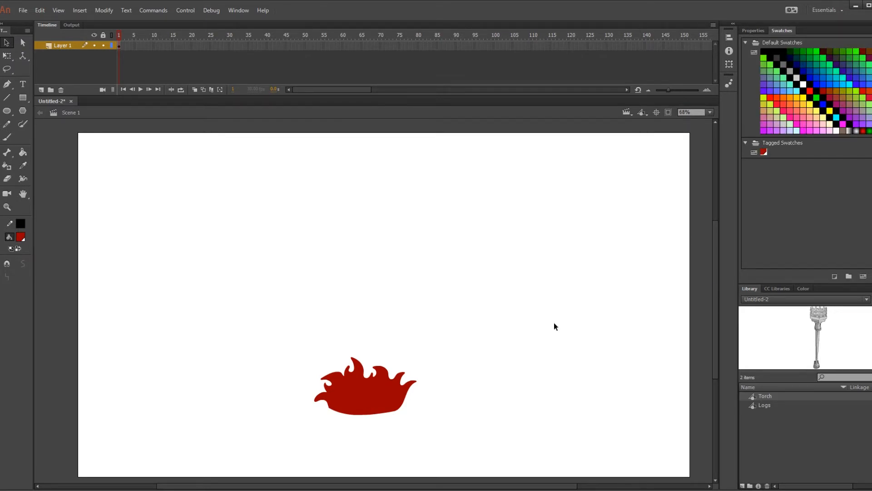
{"action": "left_click", "coordinate": [381, 131]}
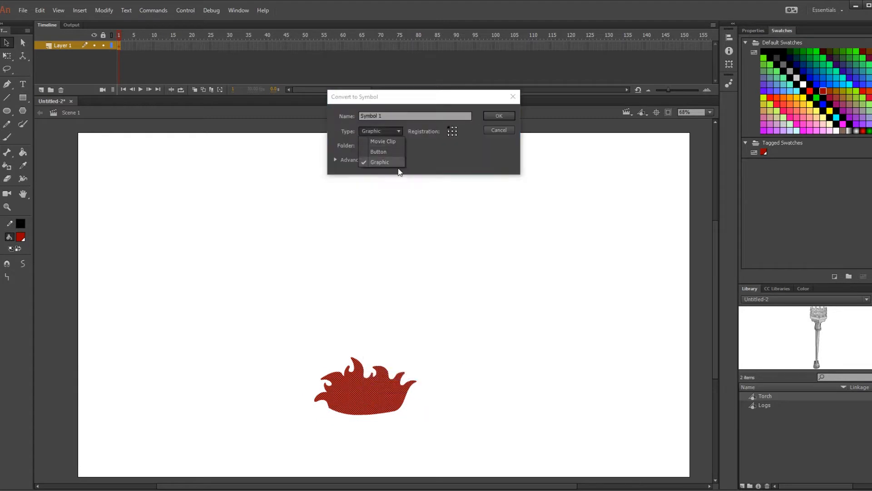
{"action": "left_click", "coordinate": [383, 141]}
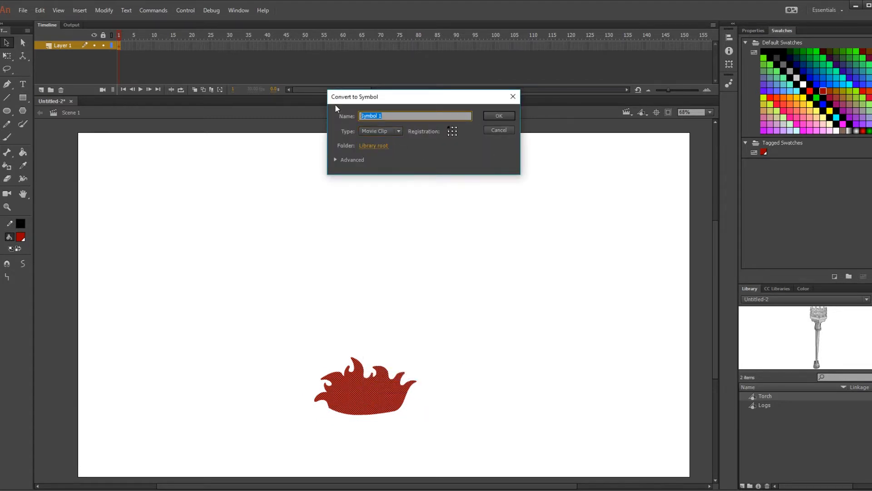
{"action": "type", "text": "La"}
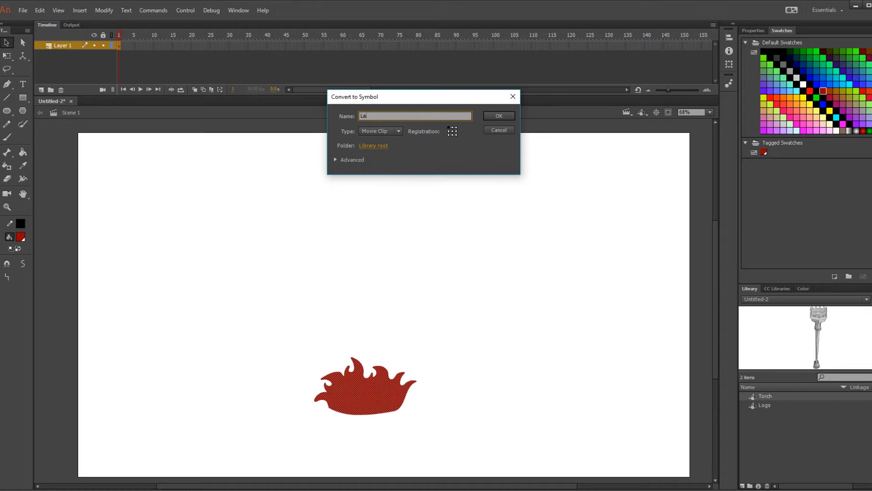
Step: Create the Large Fire movie clip, redraw red flame outlines on successive frames, and pick yellow
{"action": "left_click", "coordinate": [499, 115]}
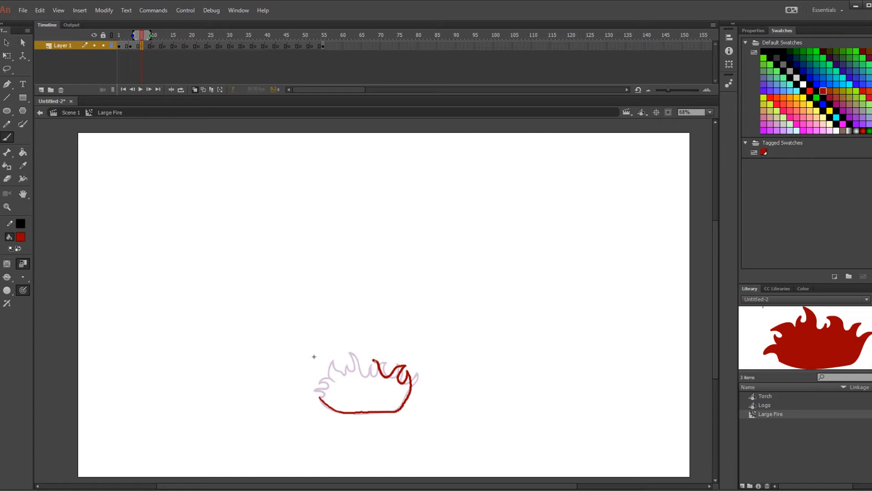
{"action": "key", "text": "Ctrl+Z"}
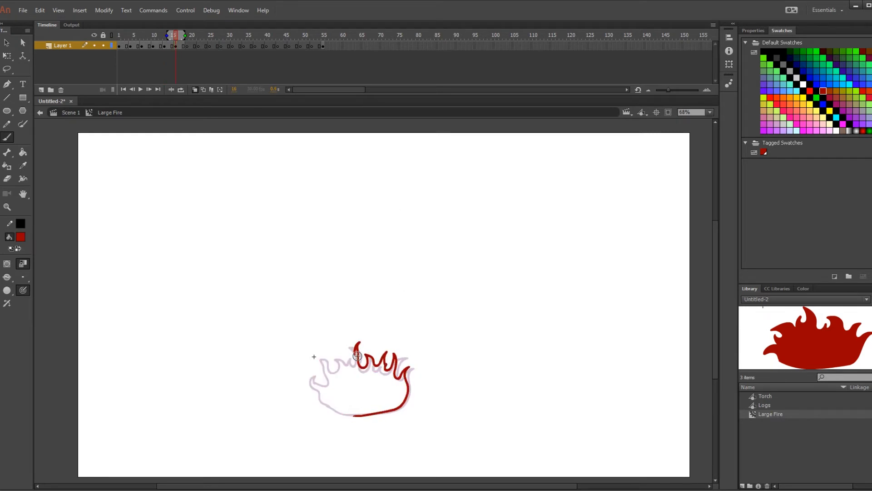
{"action": "left_click", "coordinate": [185, 35]}
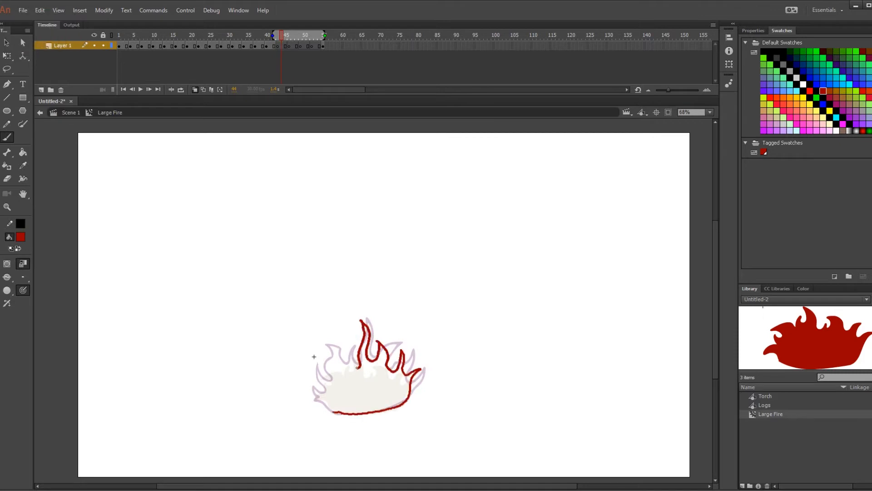
{"action": "left_click", "coordinate": [303, 34]}
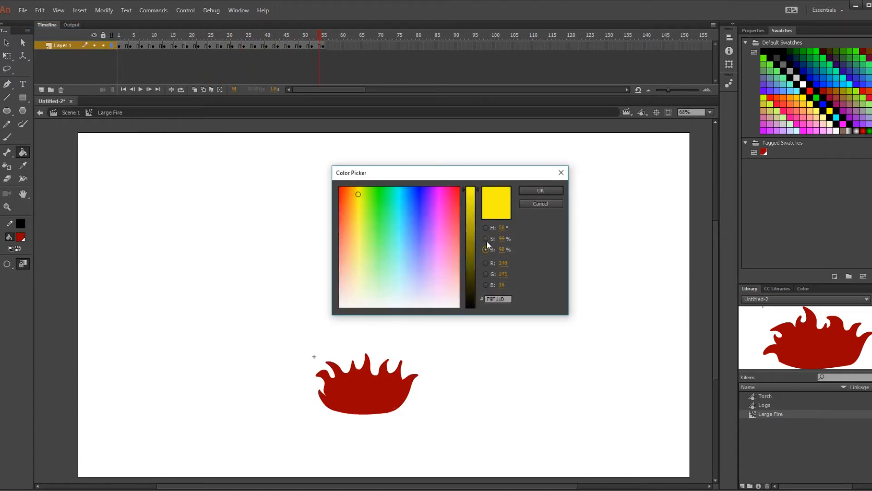
Step: Paint yellow inner flames on each Large Fire keyframe and begin defining the orange MidFire colour
{"action": "left_click", "coordinate": [541, 191]}
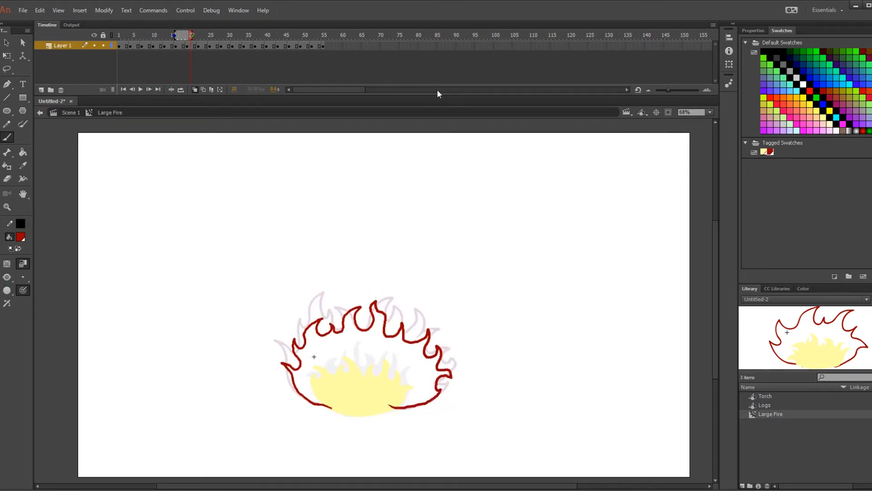
{"action": "left_click", "coordinate": [216, 35]}
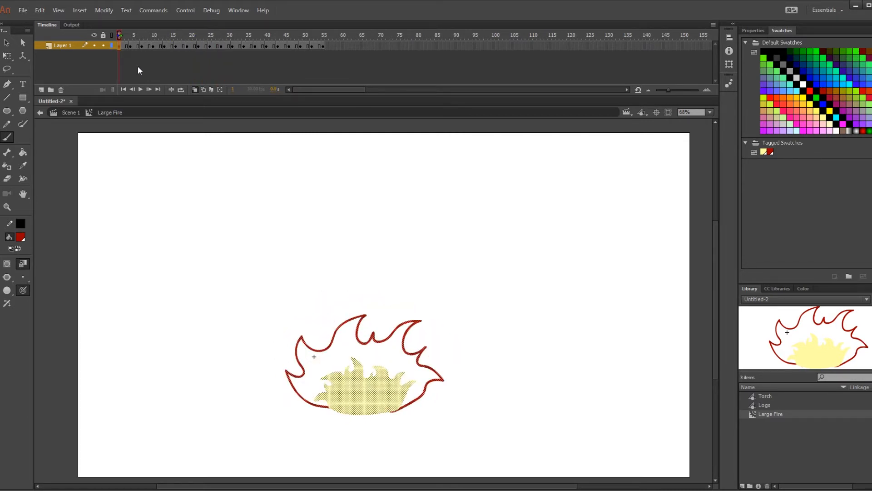
{"action": "left_click", "coordinate": [234, 36]}
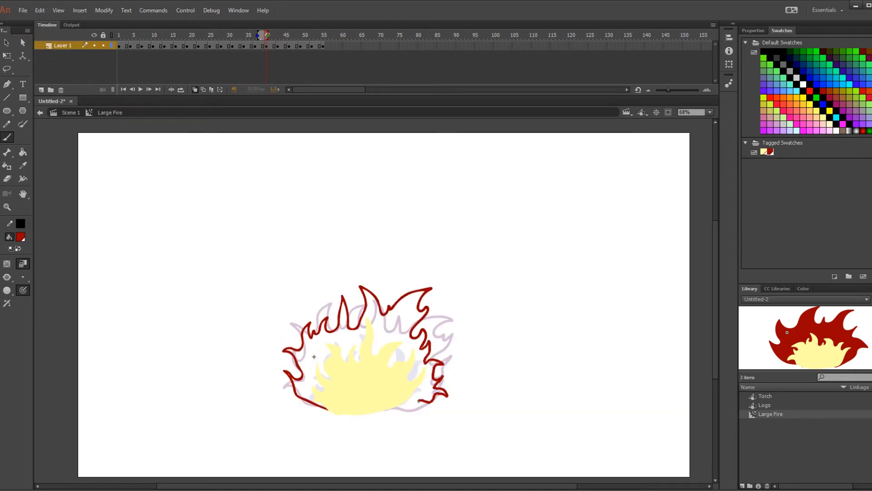
{"action": "left_click", "coordinate": [293, 34]}
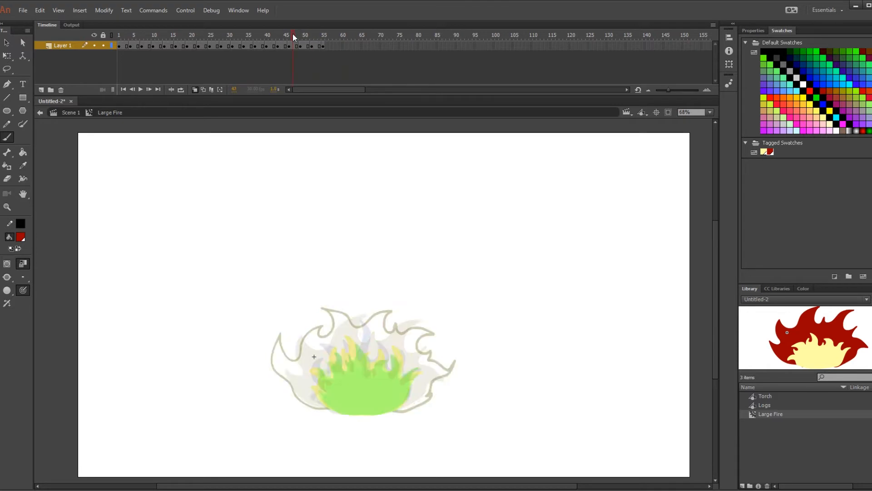
{"action": "left_click", "coordinate": [294, 44]}
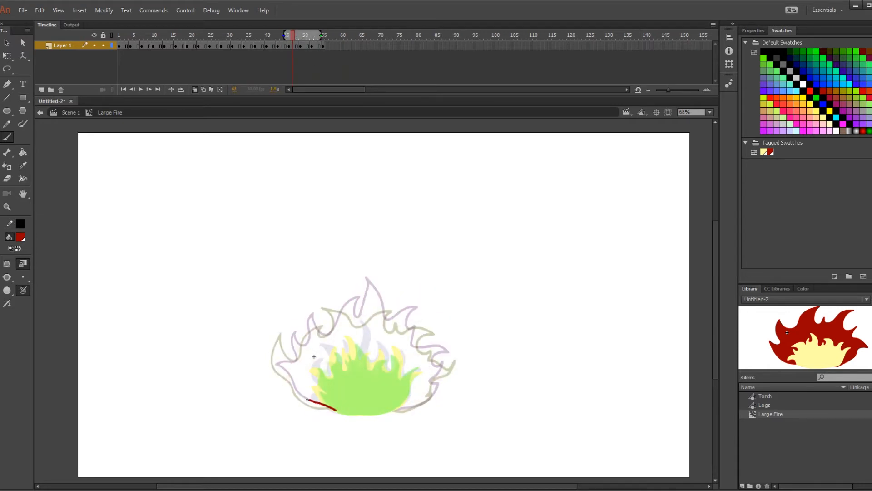
{"action": "left_click", "coordinate": [306, 34]}
{"action": "type", "text": "MidFire"}
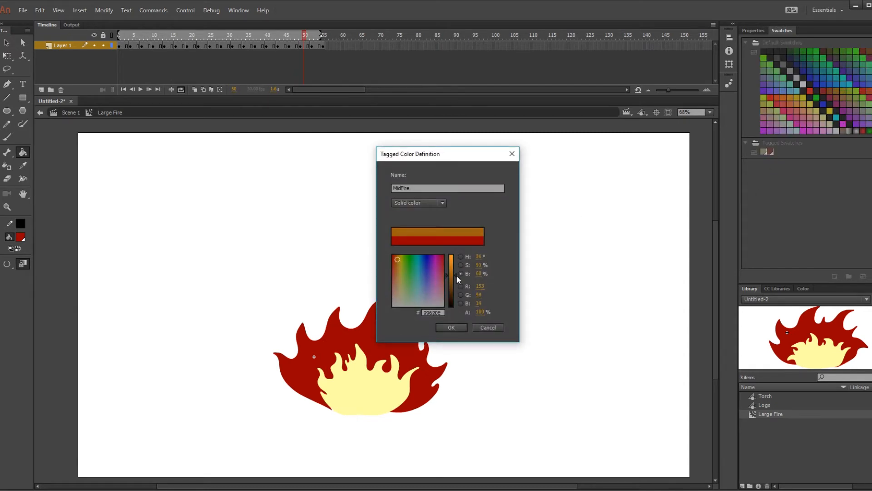
Step: Save orange as the MidFire swatch and trace red outer flame outlines on each keyframe
{"action": "left_click", "coordinate": [451, 327]}
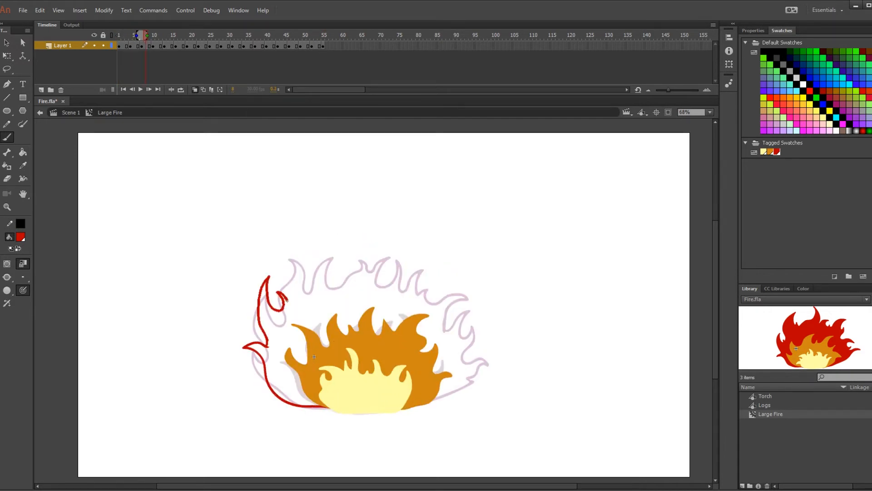
{"action": "left_click", "coordinate": [156, 34]}
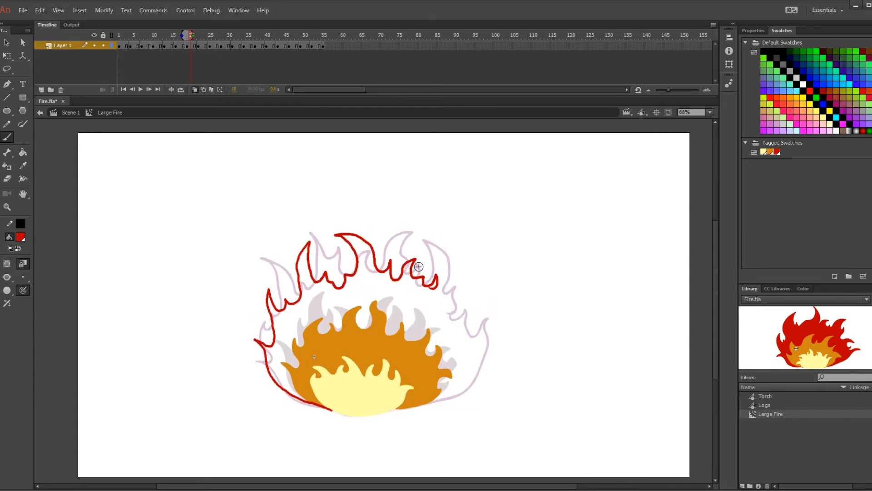
{"action": "left_click", "coordinate": [204, 34]}
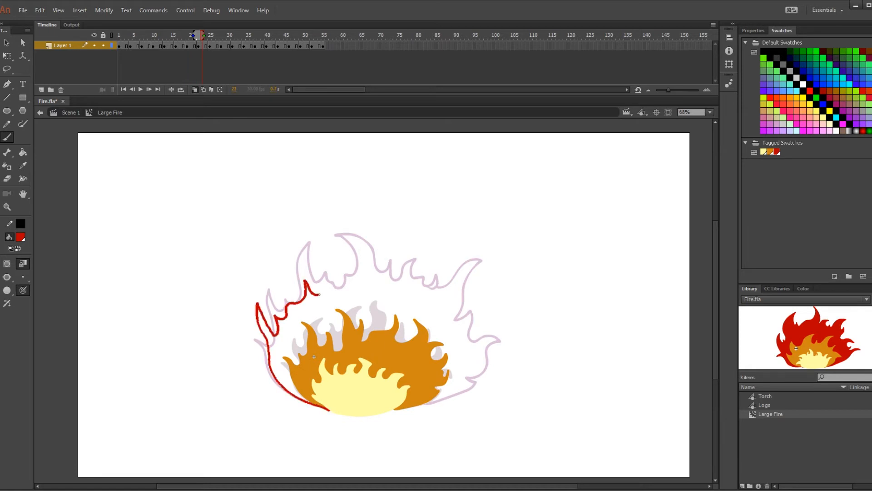
{"action": "left_click", "coordinate": [214, 35]}
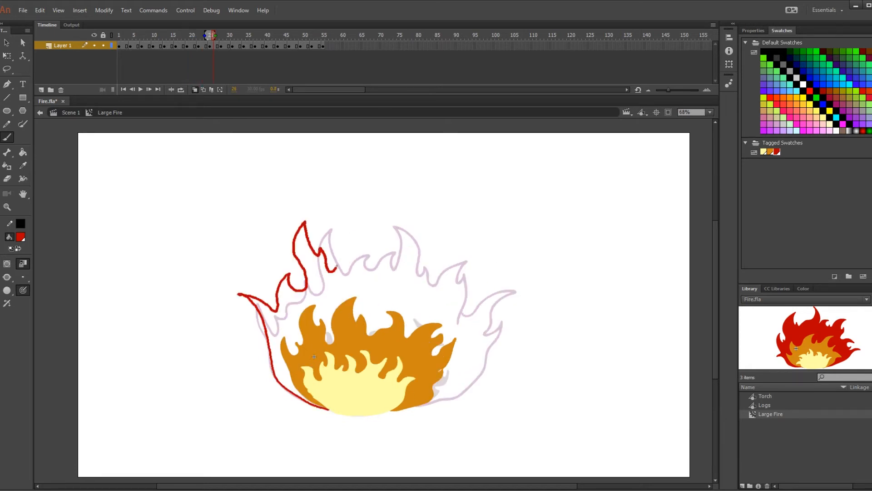
{"action": "left_click", "coordinate": [225, 34]}
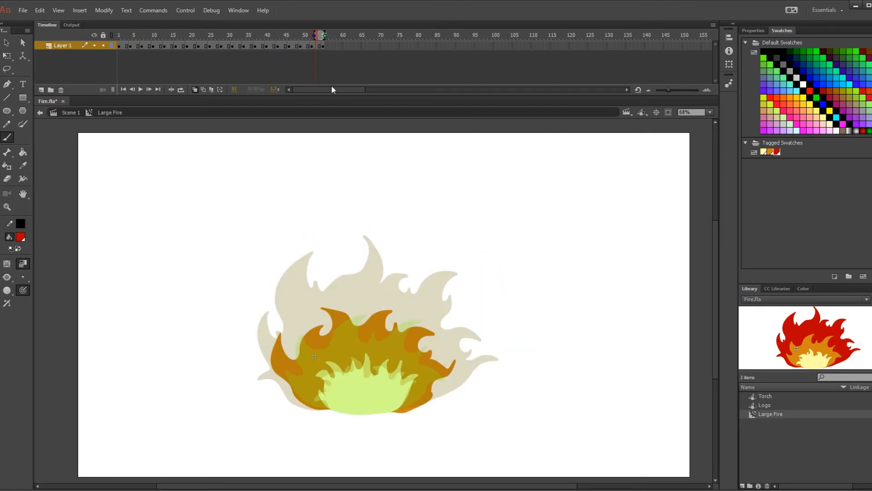
{"action": "left_click", "coordinate": [265, 34]}
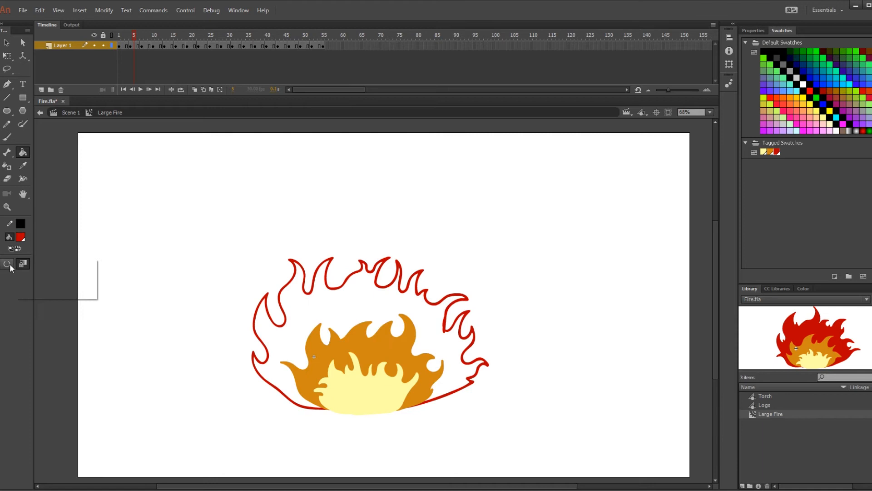
Step: Fill the outer flame outlines with red and draw ember shapes on successive keyframes
{"action": "left_click", "coordinate": [140, 89]}
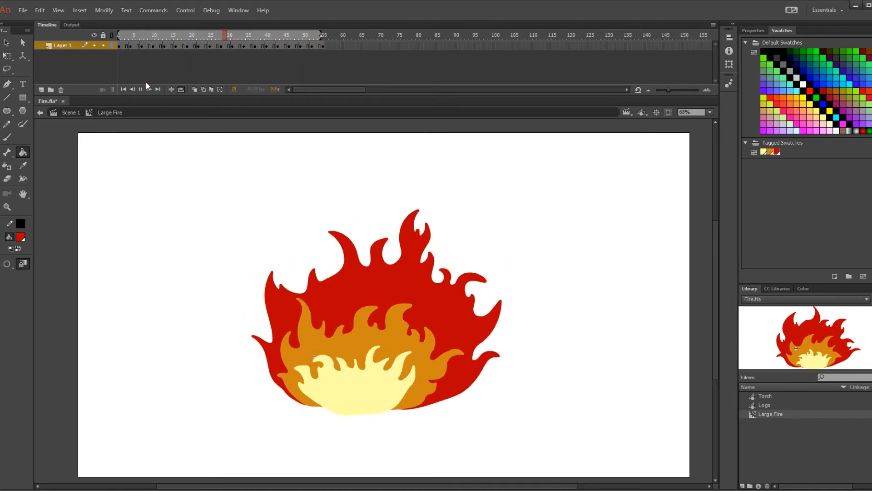
{"action": "left_click", "coordinate": [322, 34]}
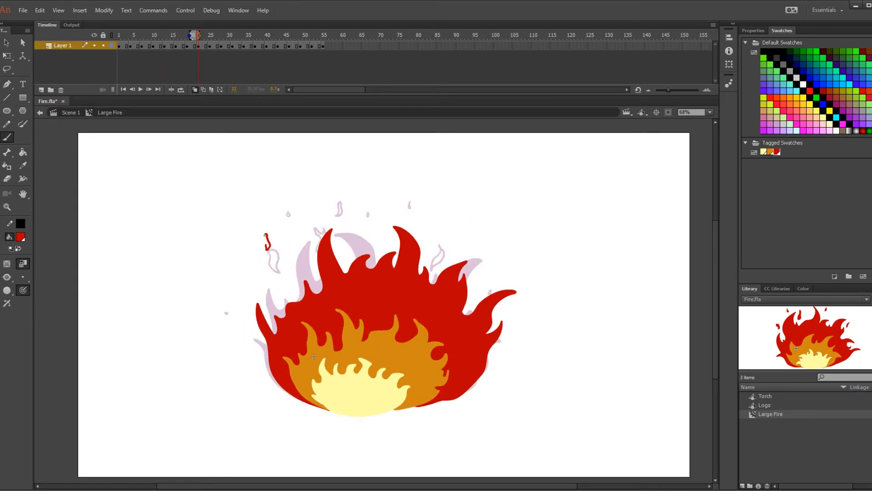
{"action": "left_click", "coordinate": [208, 35]}
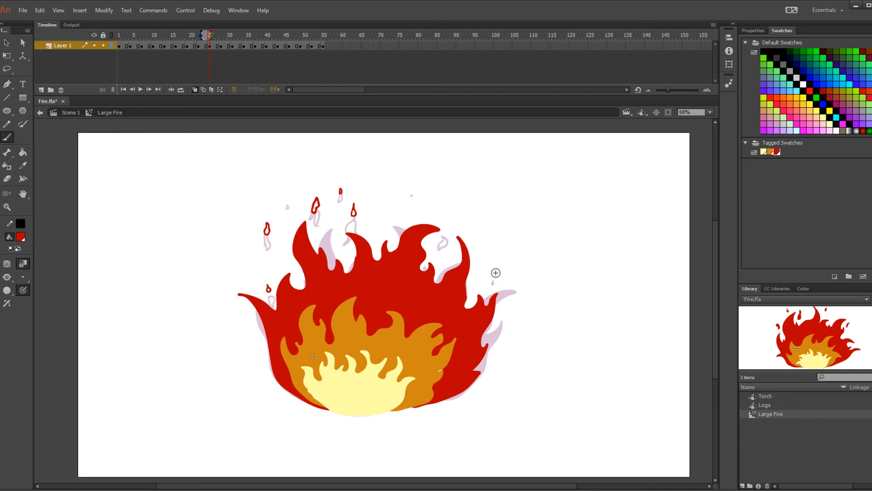
{"action": "left_click", "coordinate": [233, 35]}
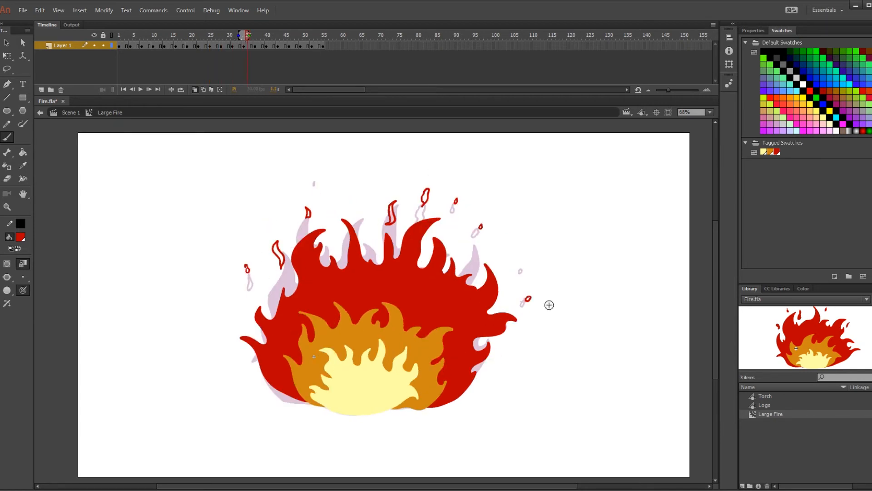
{"action": "left_click", "coordinate": [268, 35]}
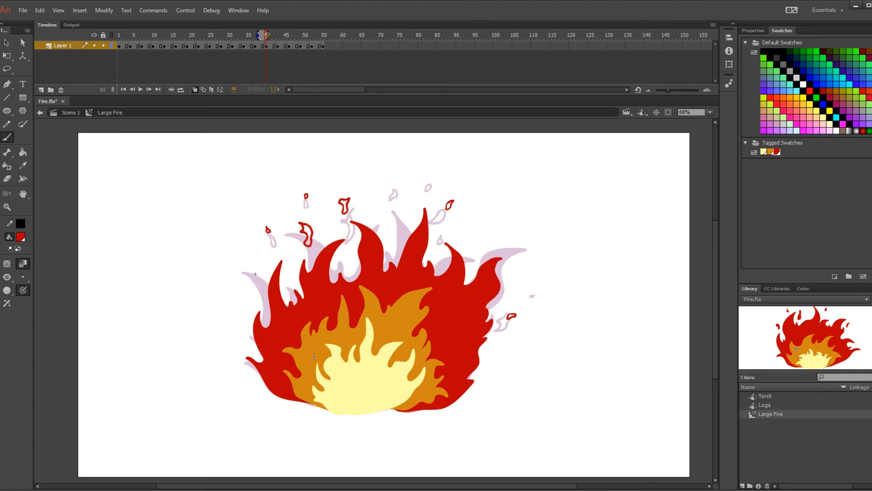
{"action": "left_click", "coordinate": [289, 34]}
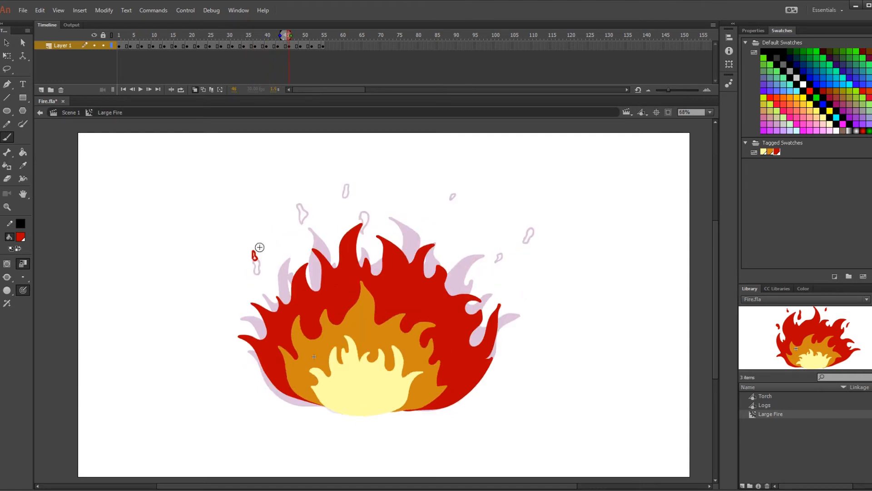
{"action": "left_click", "coordinate": [305, 34]}
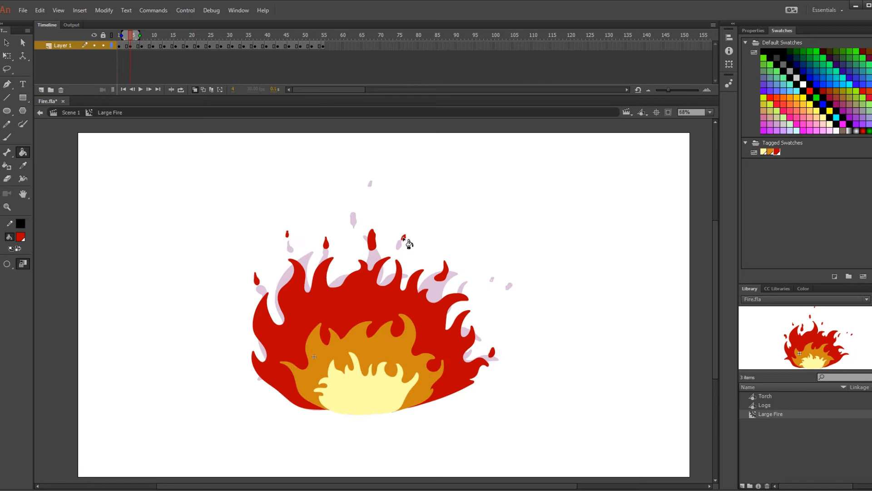
Step: Fill the ember outlines with solid red
{"action": "left_click", "coordinate": [187, 34]}
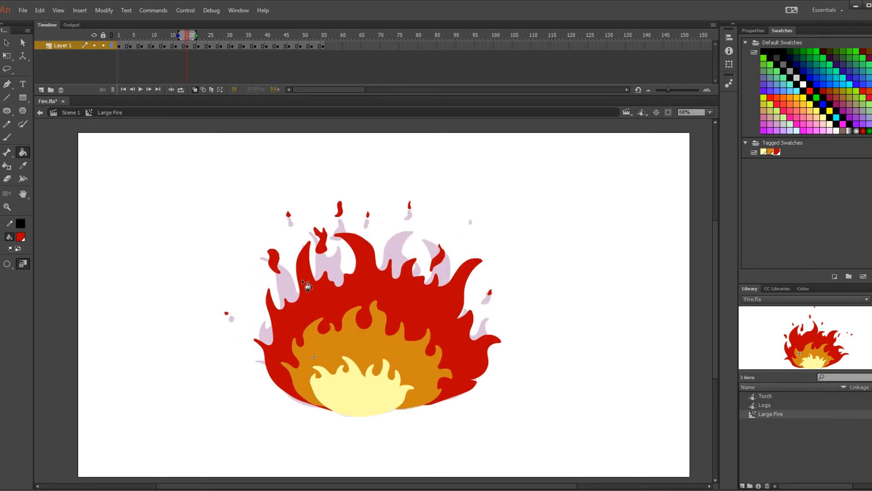
{"action": "left_click", "coordinate": [240, 35]}
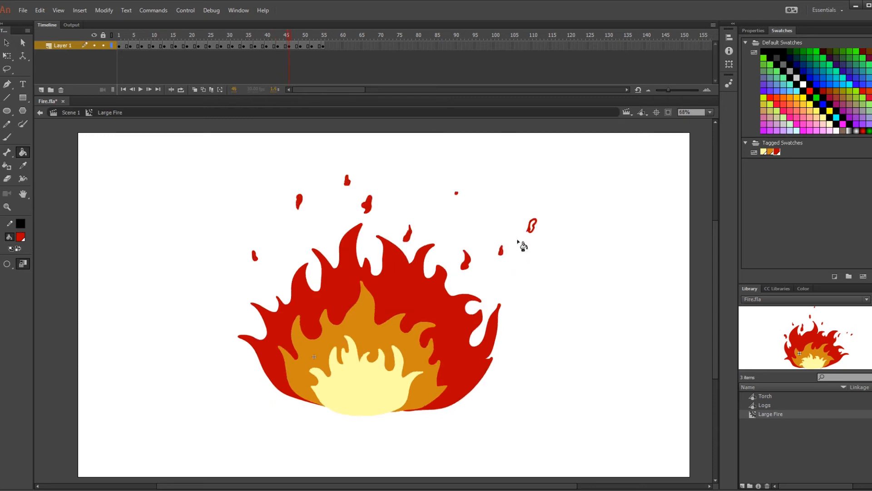
{"action": "left_click", "coordinate": [140, 89]}
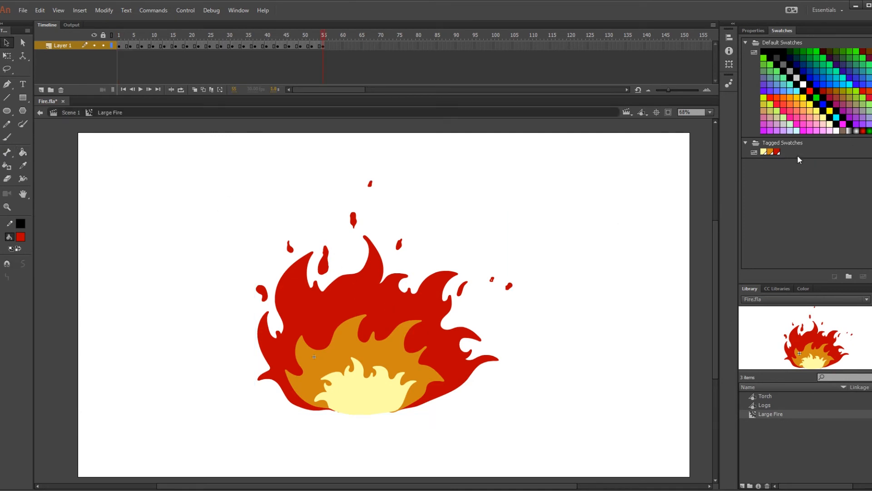
Step: Return to Scene 1 and add a Glow filter to the Large Fire instance
{"action": "double_click", "coordinate": [770, 151]}
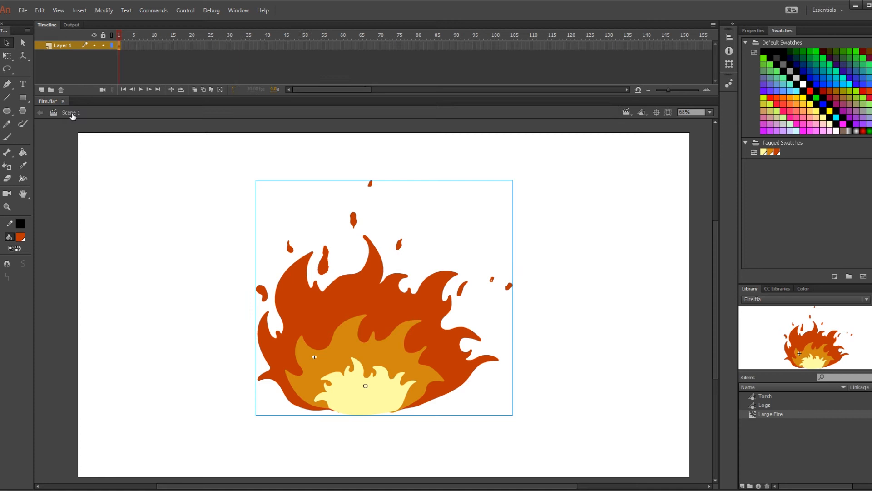
{"action": "left_click", "coordinate": [752, 30]}
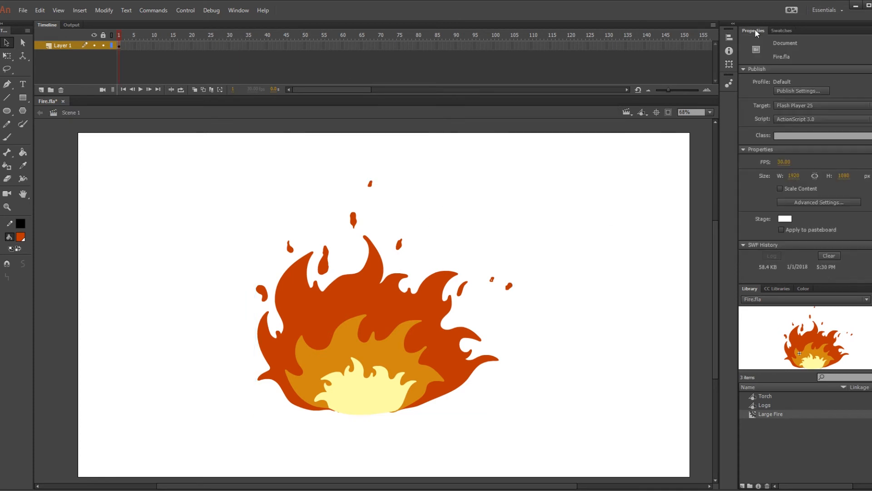
{"action": "left_click", "coordinate": [744, 198]}
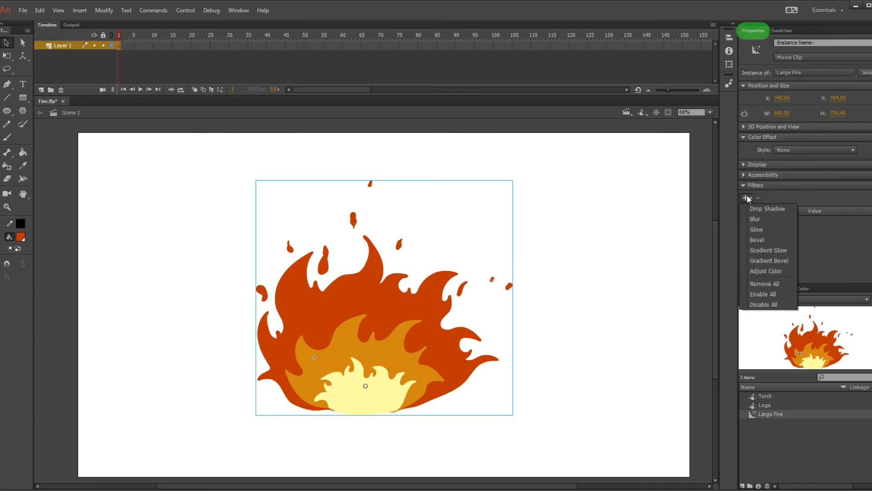
{"action": "left_click", "coordinate": [756, 229]}
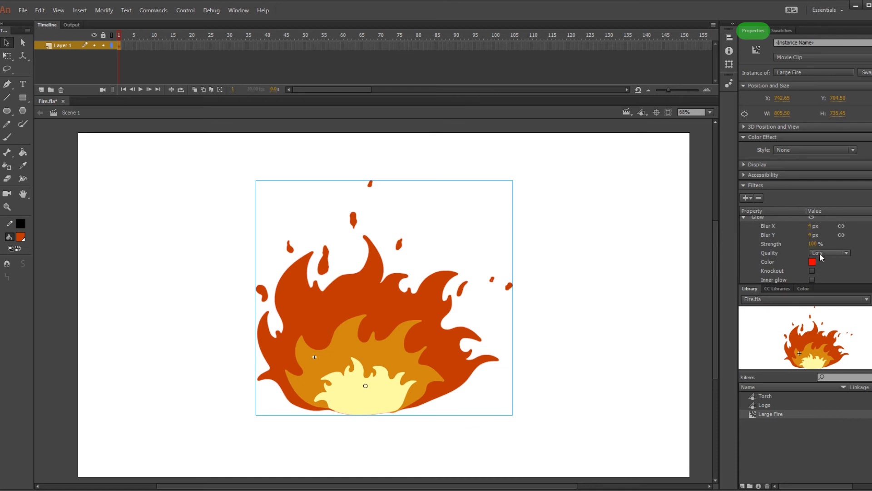
{"action": "left_click", "coordinate": [812, 261]}
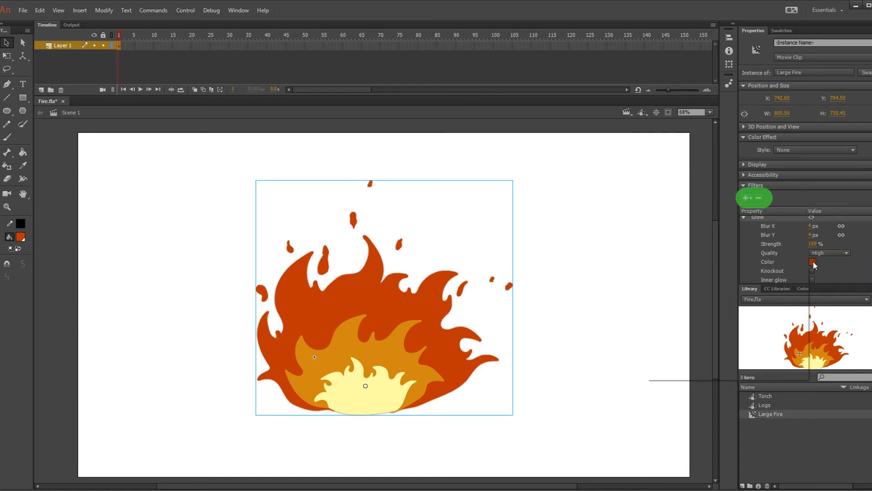
{"action": "left_click", "coordinate": [812, 261]}
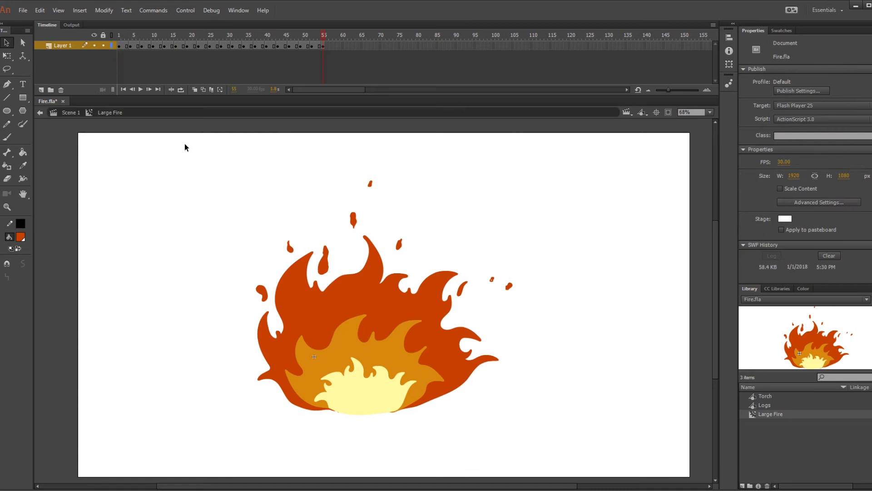
Step: Add a Blur filter to the fire instance to soften its edges
{"action": "left_click", "coordinate": [365, 335]}
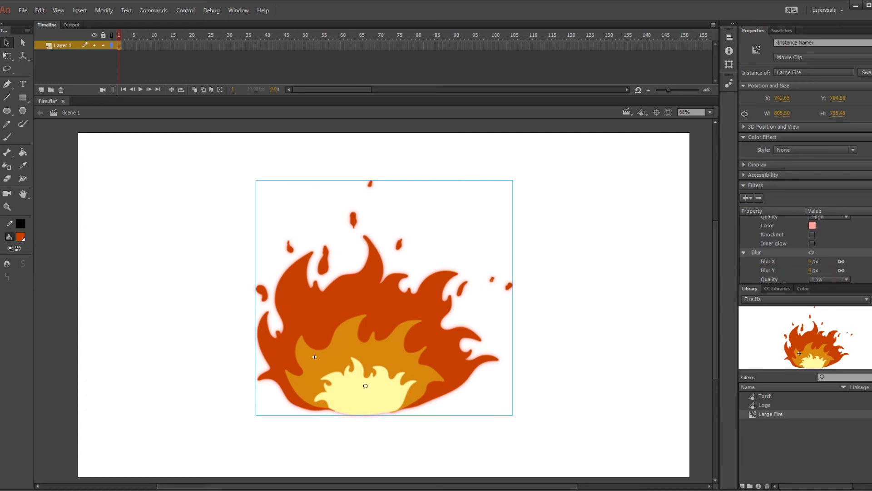
{"action": "left_click", "coordinate": [809, 261]}
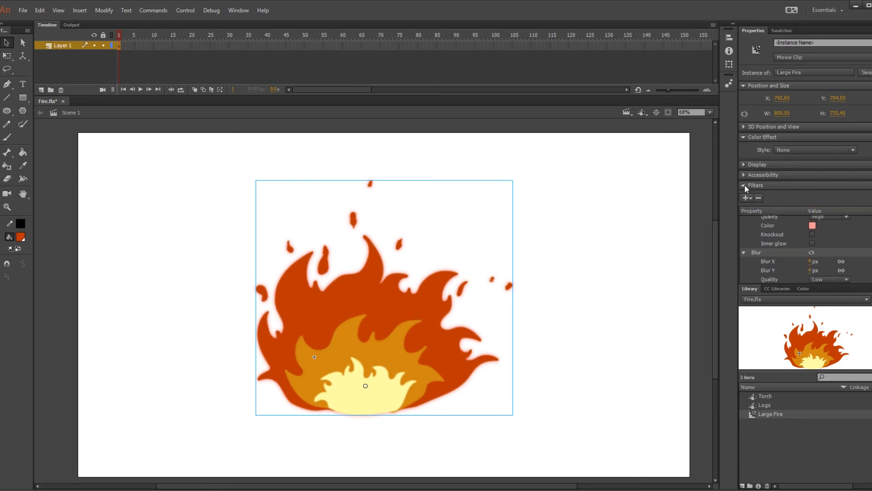
{"action": "left_click", "coordinate": [814, 150]}
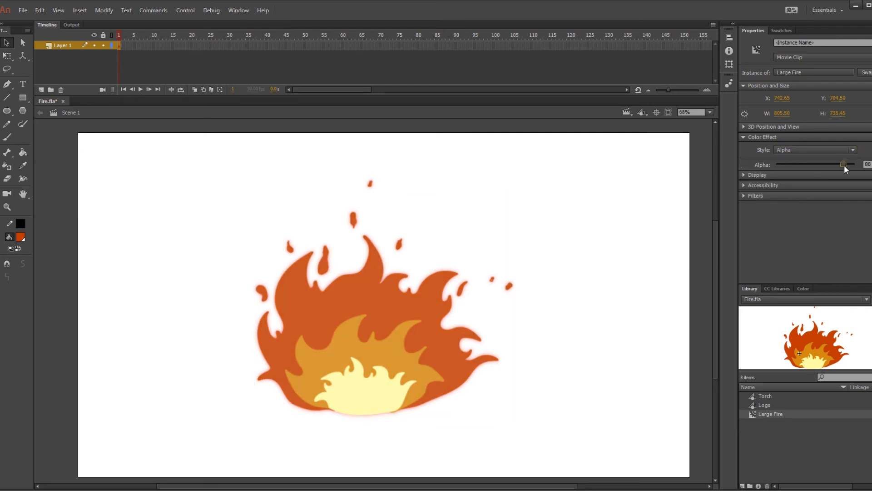